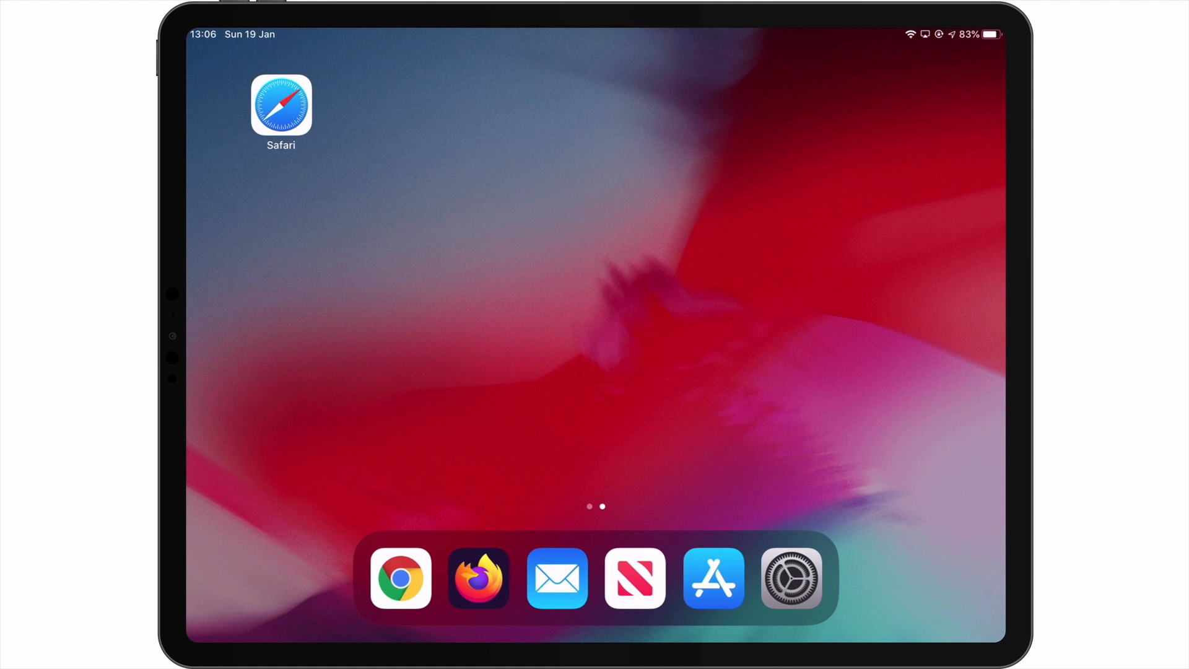
- Launch Safari from the Home Screen, bringing up the bbc.co.uk and my-doodads.com Split View windows
click(281, 106)
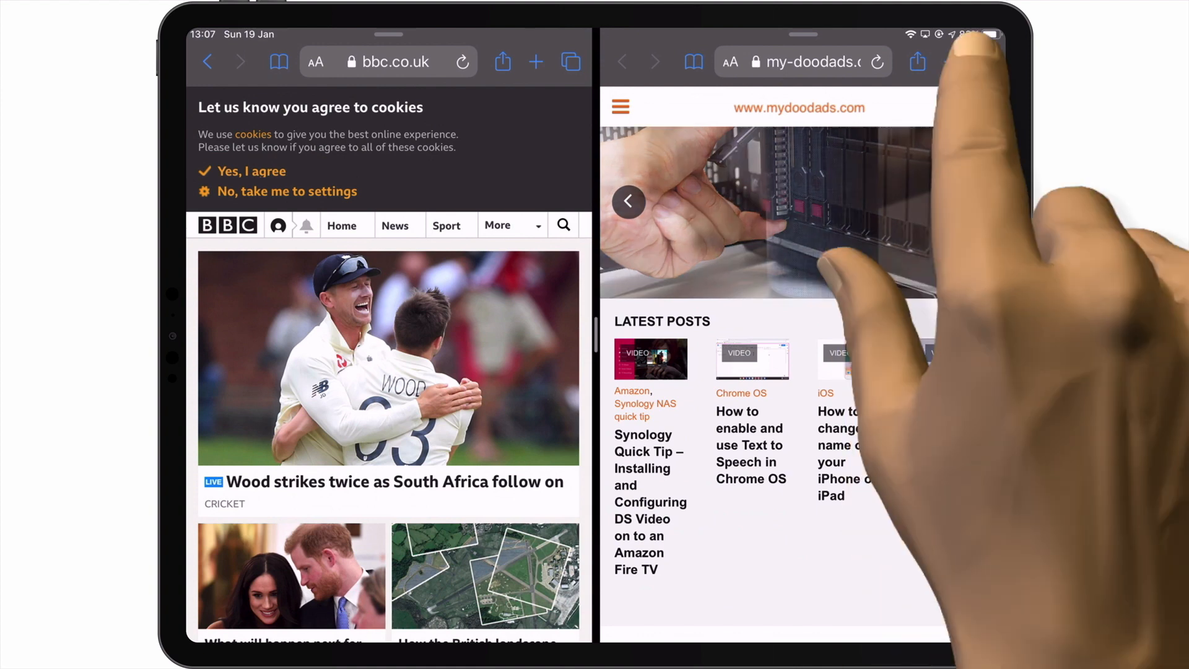
click(984, 62)
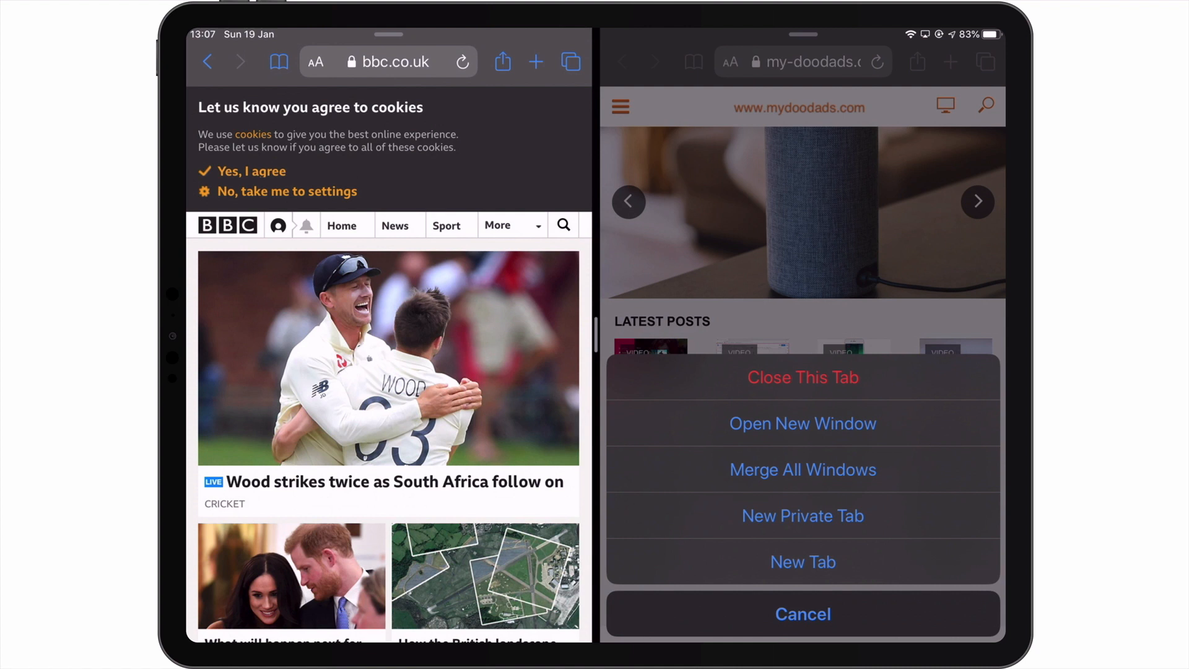
click(802, 614)
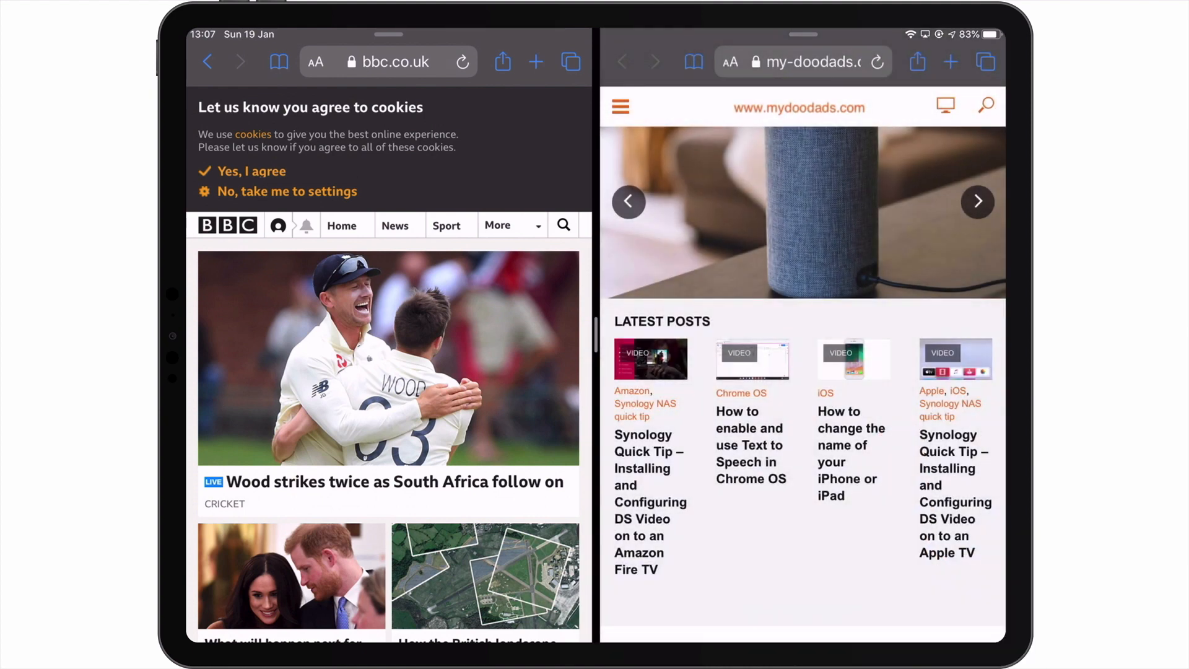